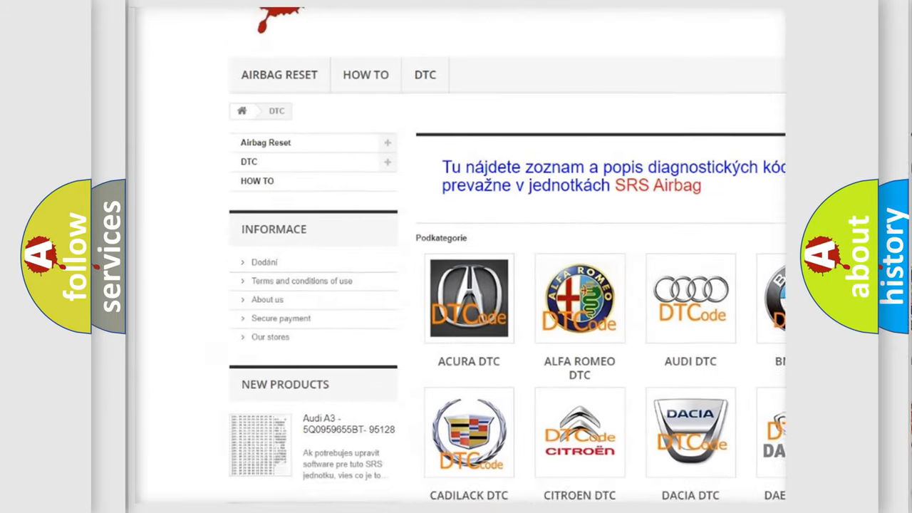
scroll(down, 3)
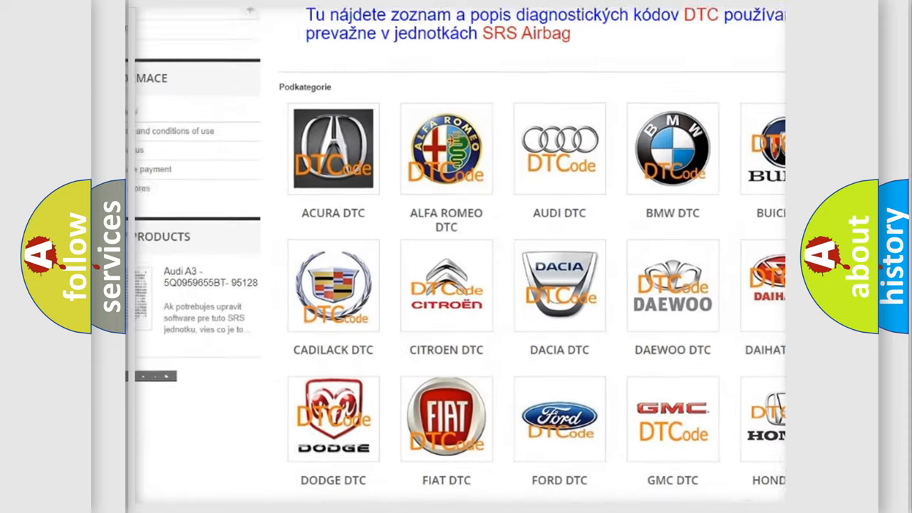
scroll(down, 3)
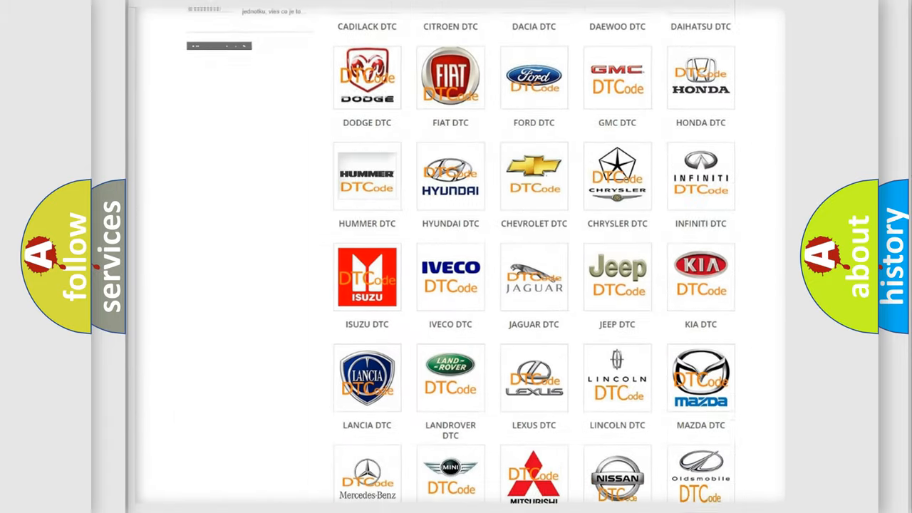
scroll(down, 3)
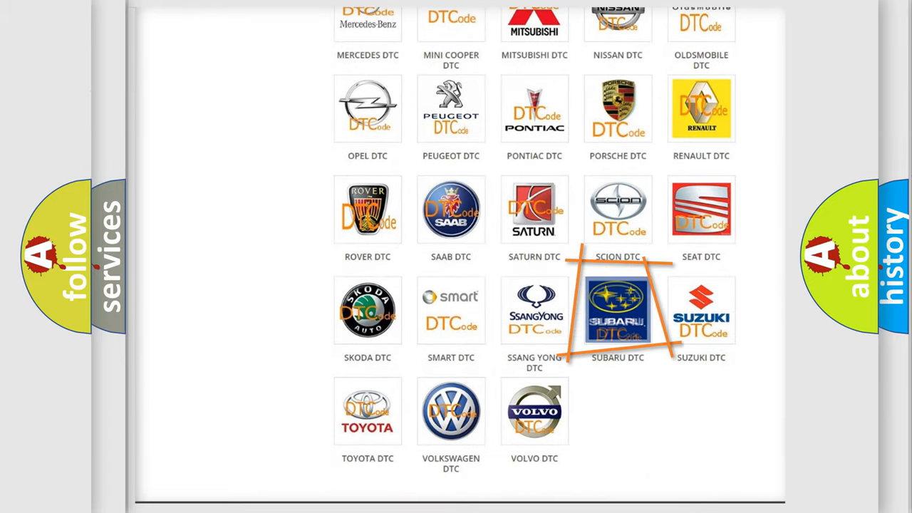